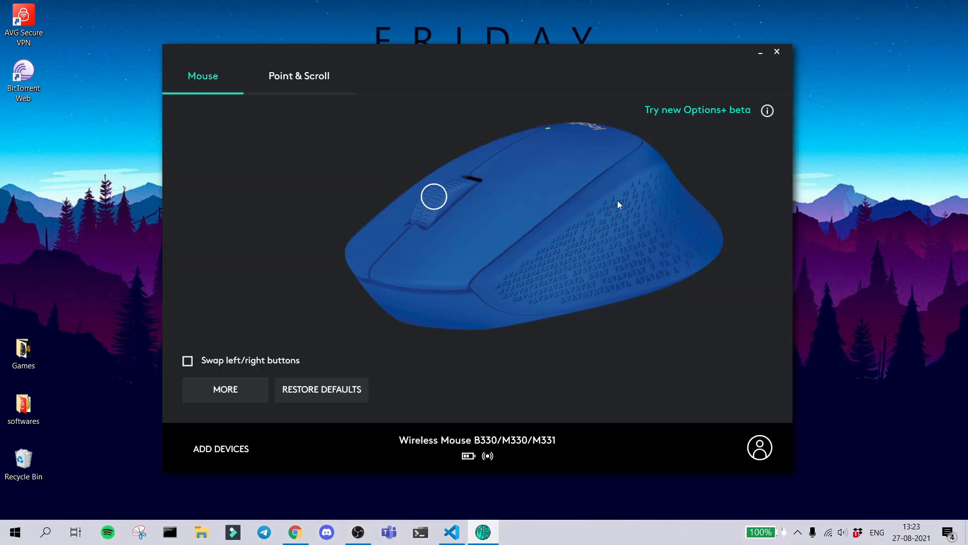
mouse_move(772, 115)
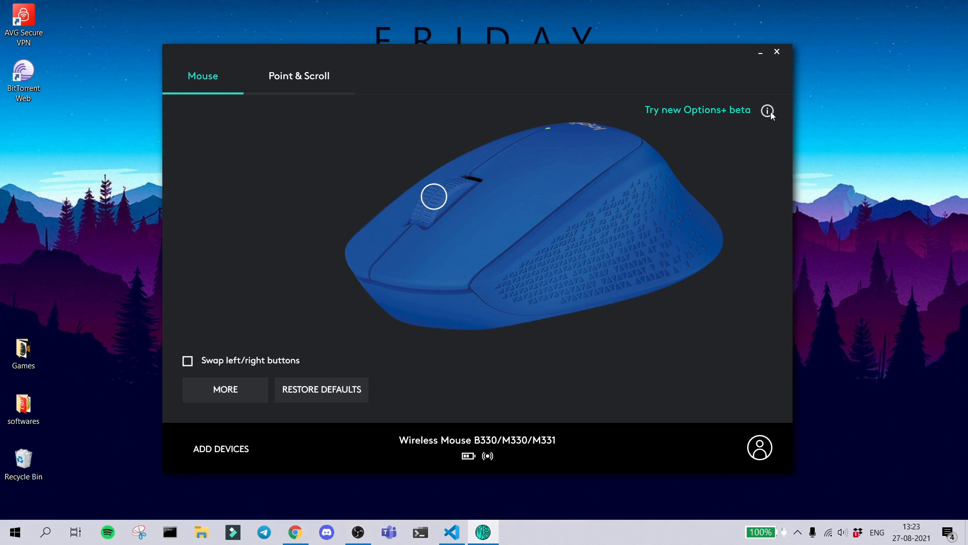
Show the mouse's Point & Scroll page with pointer speed, smooth scrolling and scroll direction
click(298, 76)
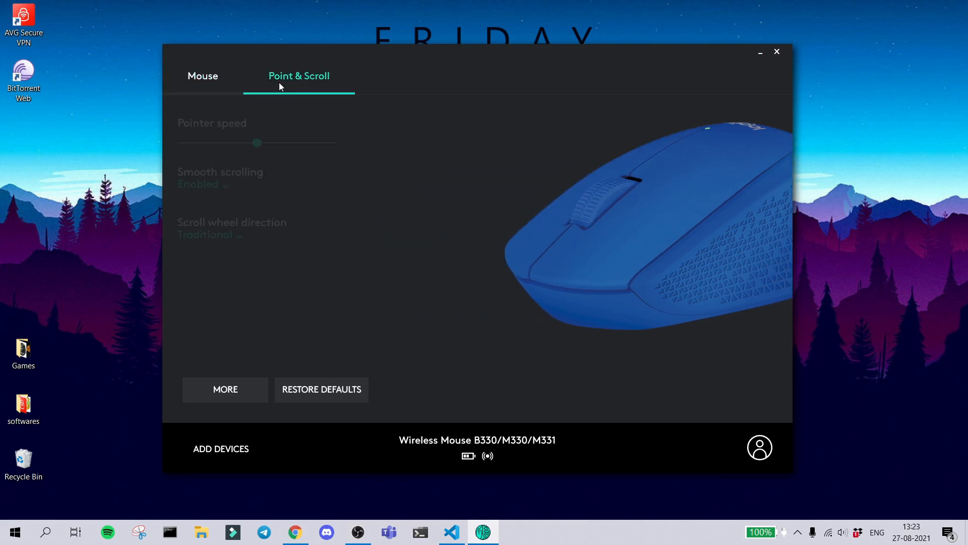
click(202, 75)
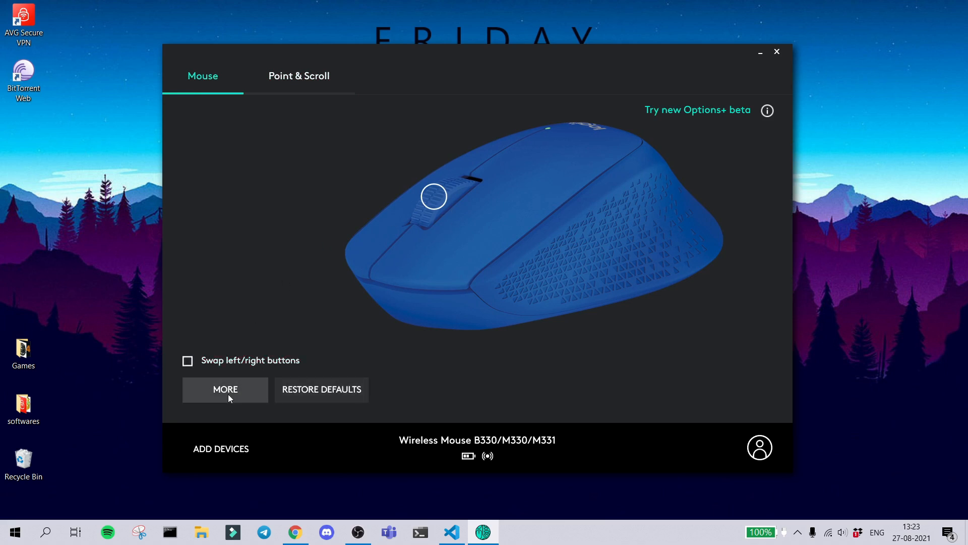
click(299, 76)
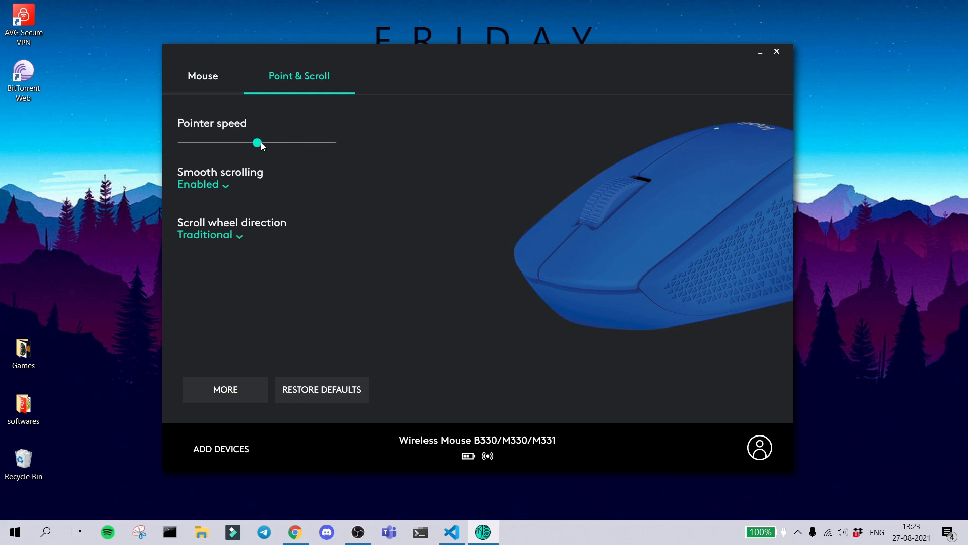
mouse_move(214, 203)
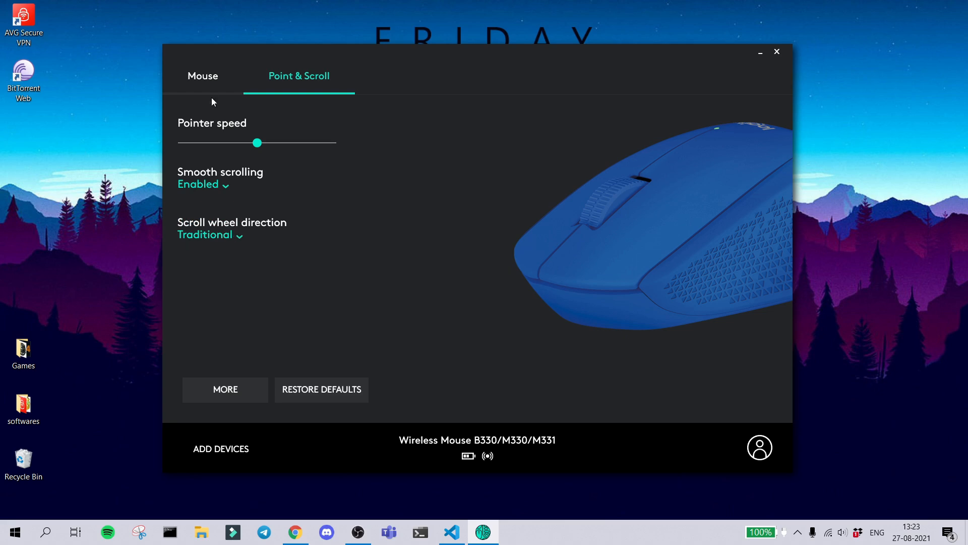
Open More settings and scroll to firmware version, low-battery notification and Bluetooth feedback options
click(225, 389)
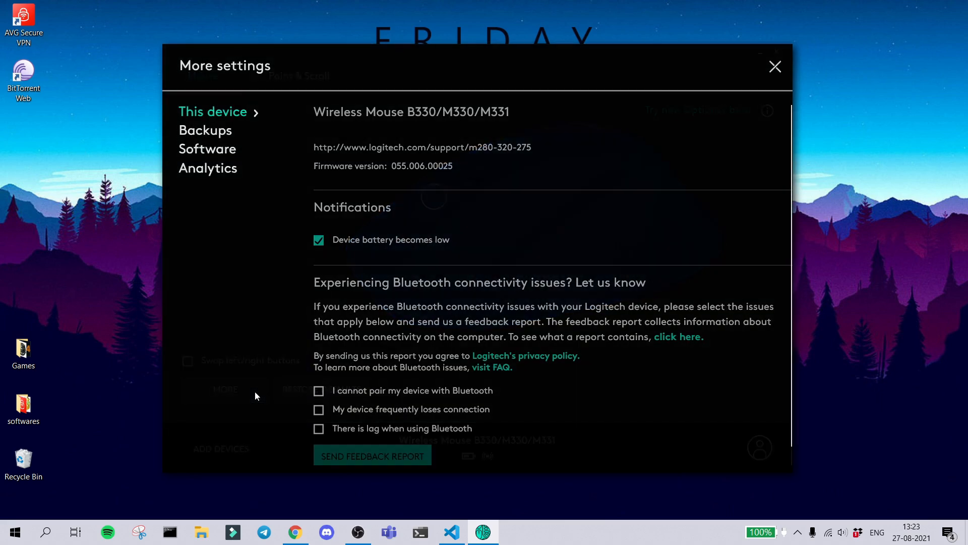
scroll(down, 3)
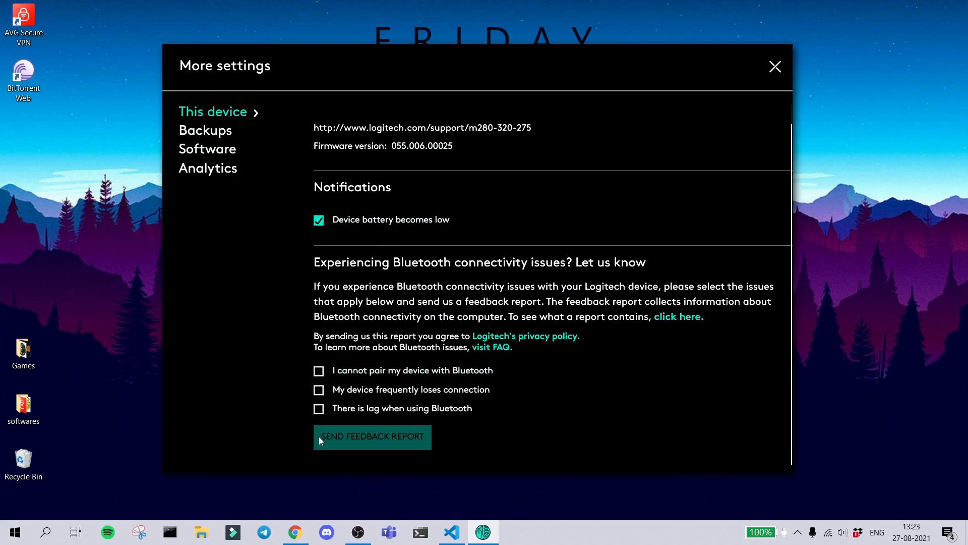
mouse_move(216, 121)
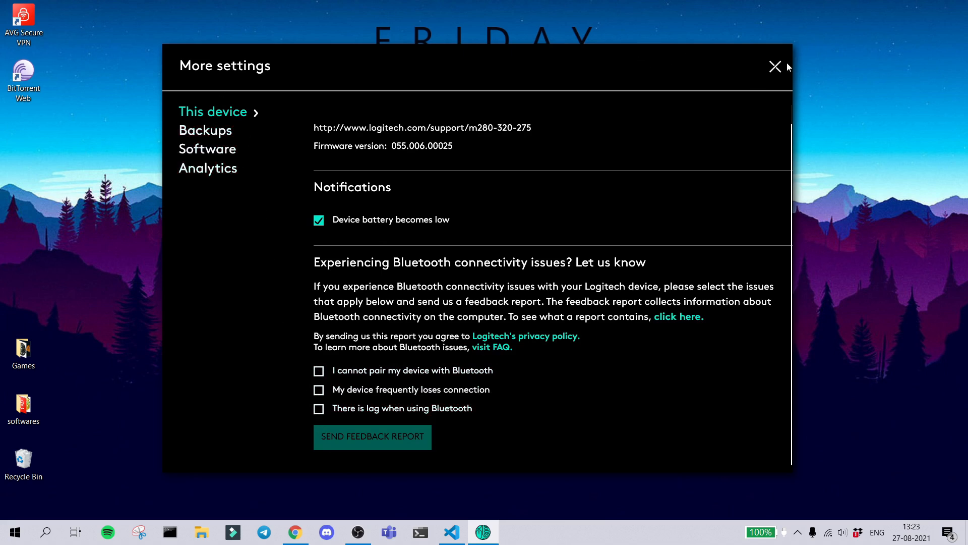
Close More settings and scroll the gesture button's action list, still set to Custom copy/paste
click(775, 66)
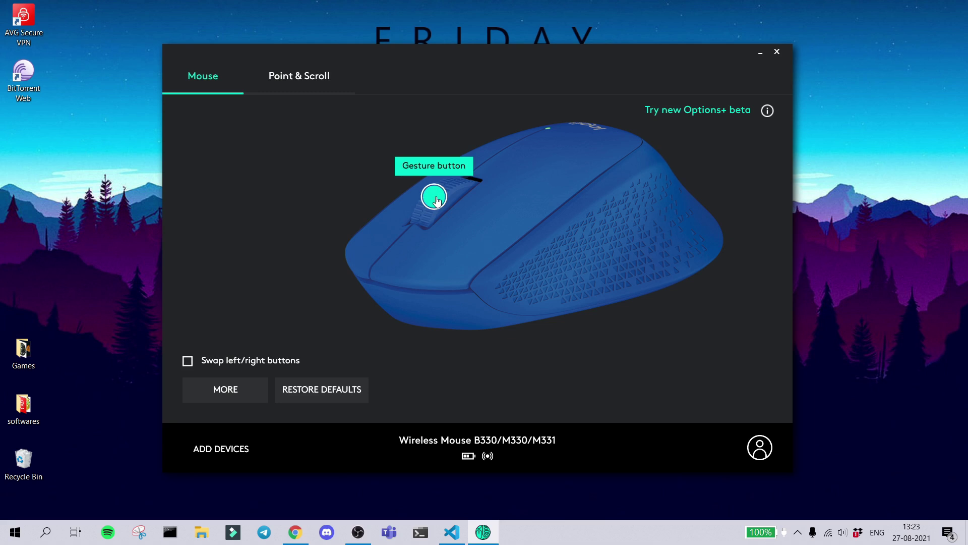
click(434, 198)
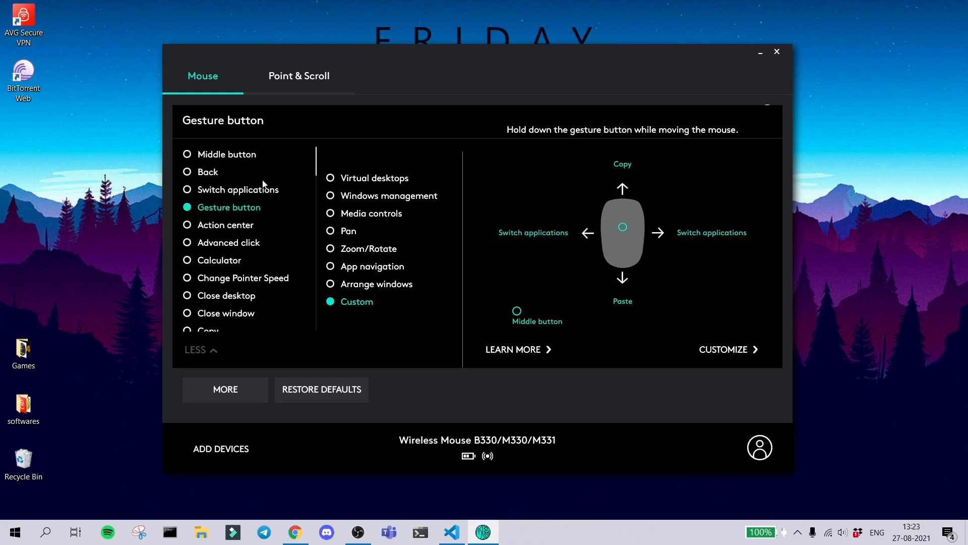
mouse_move(203, 160)
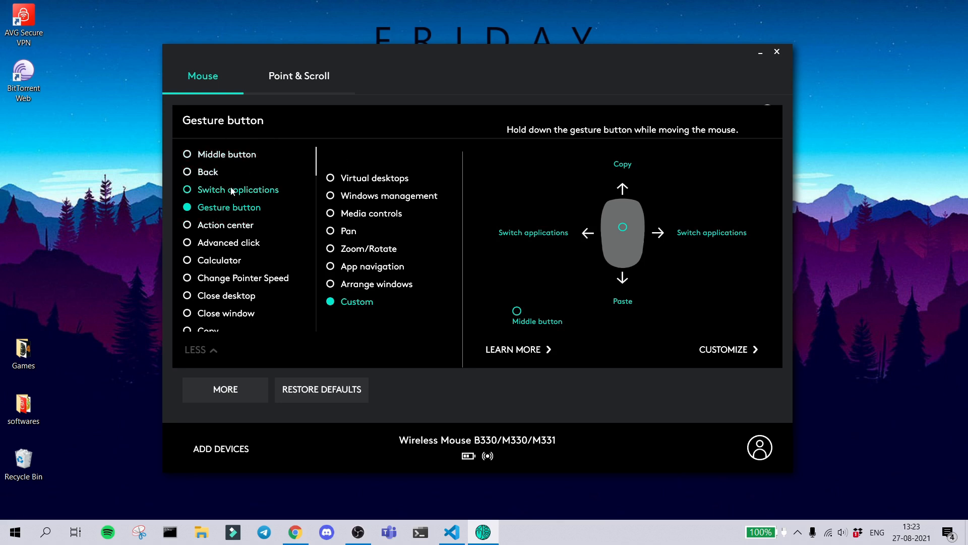
mouse_move(567, 176)
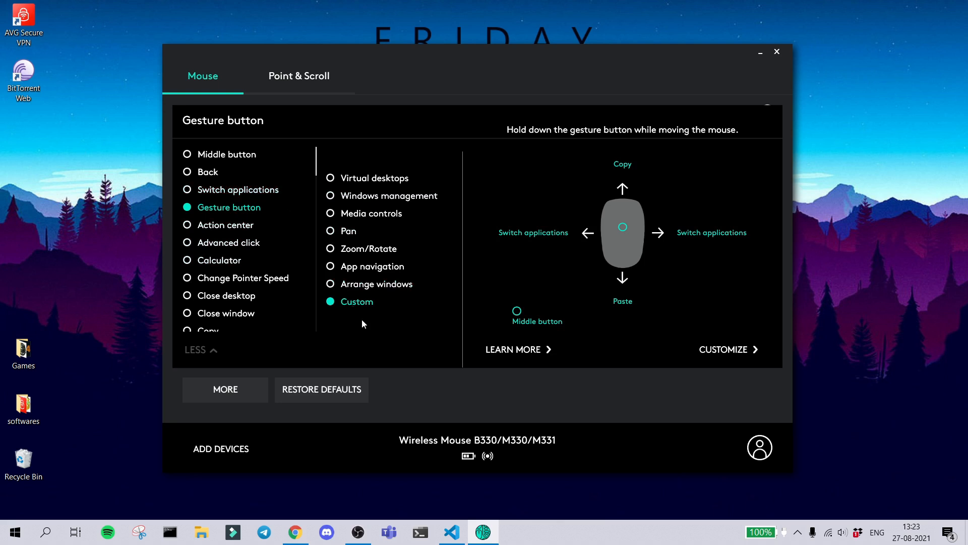
scroll(down, 3)
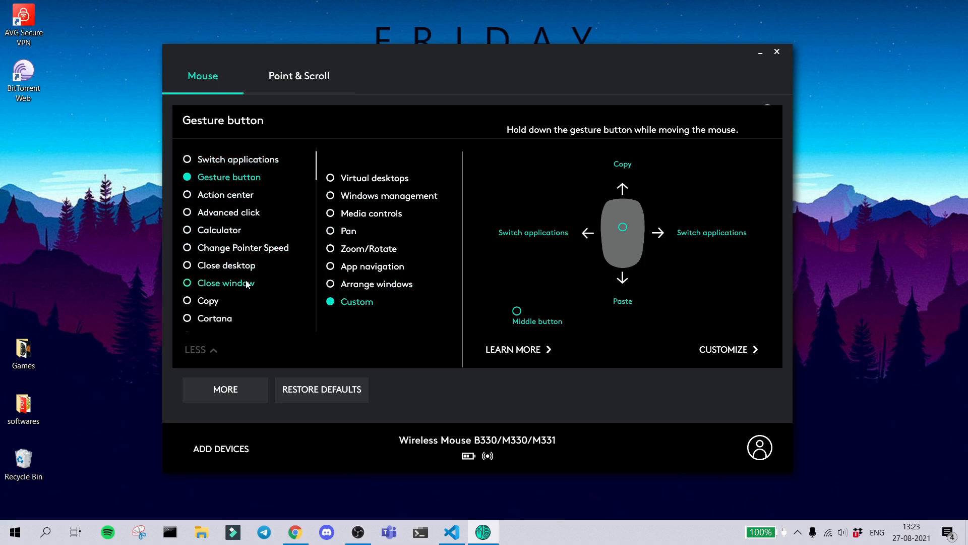
scroll(down, 3)
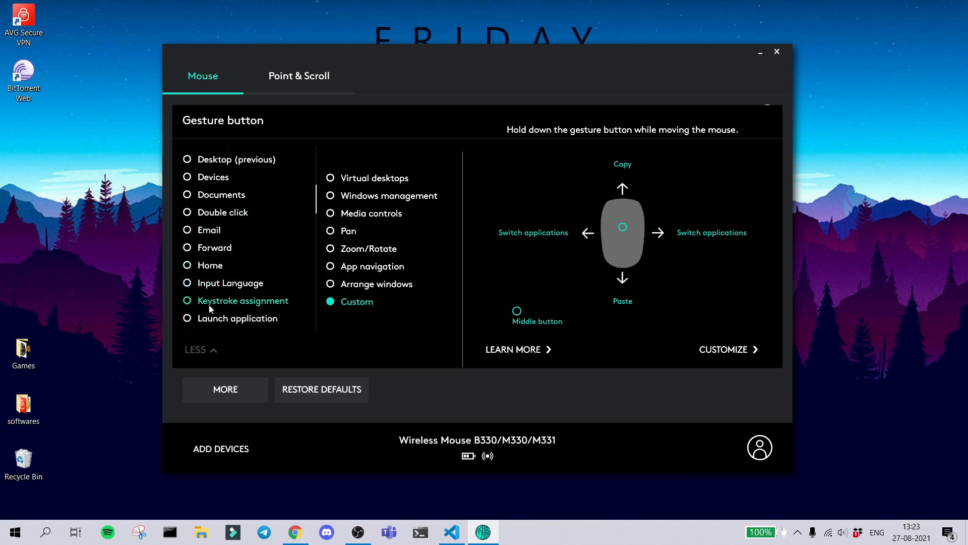
scroll(down, 3)
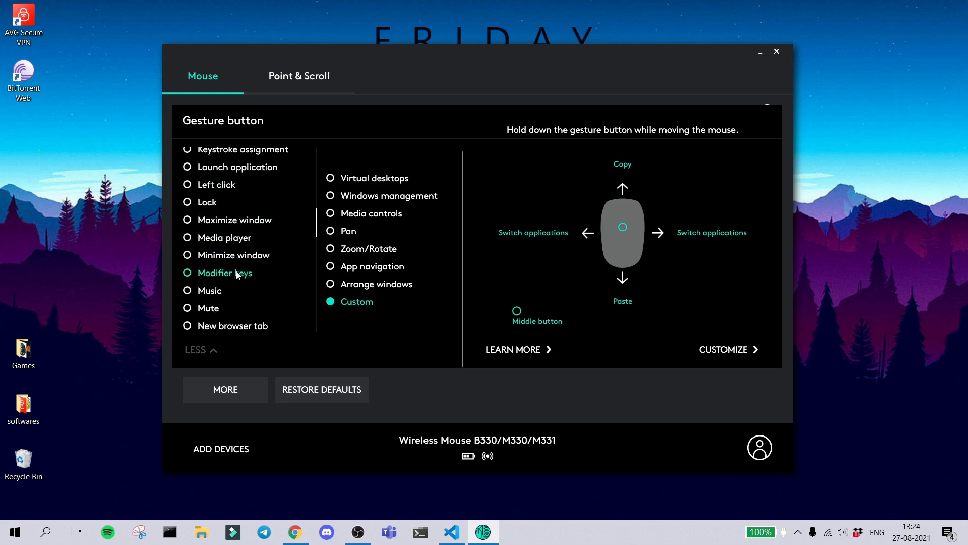
scroll(down, 3)
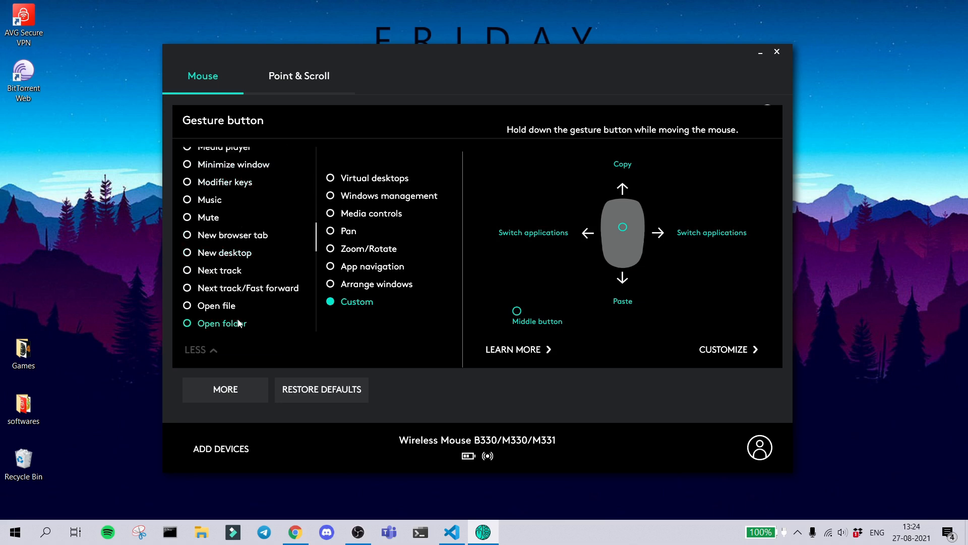
scroll(down, 3)
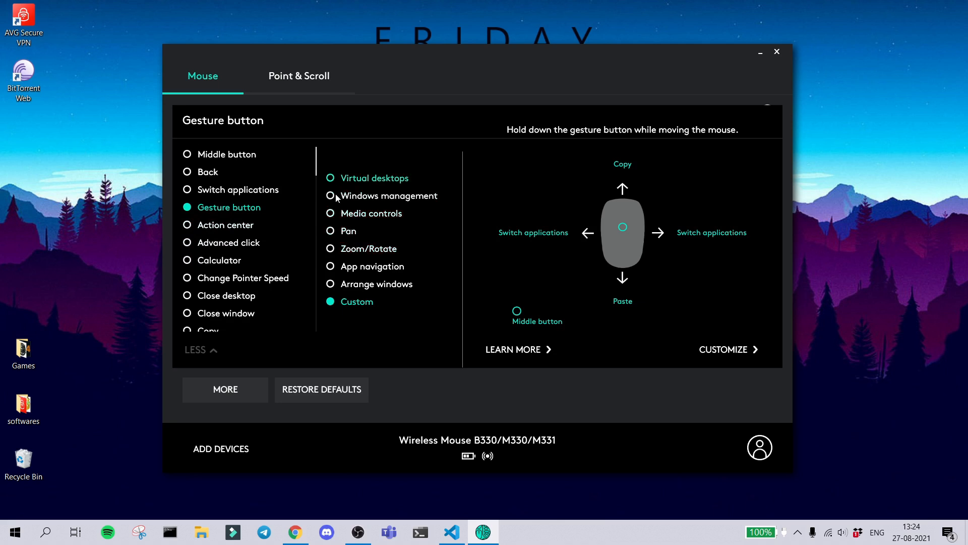
mouse_move(361, 180)
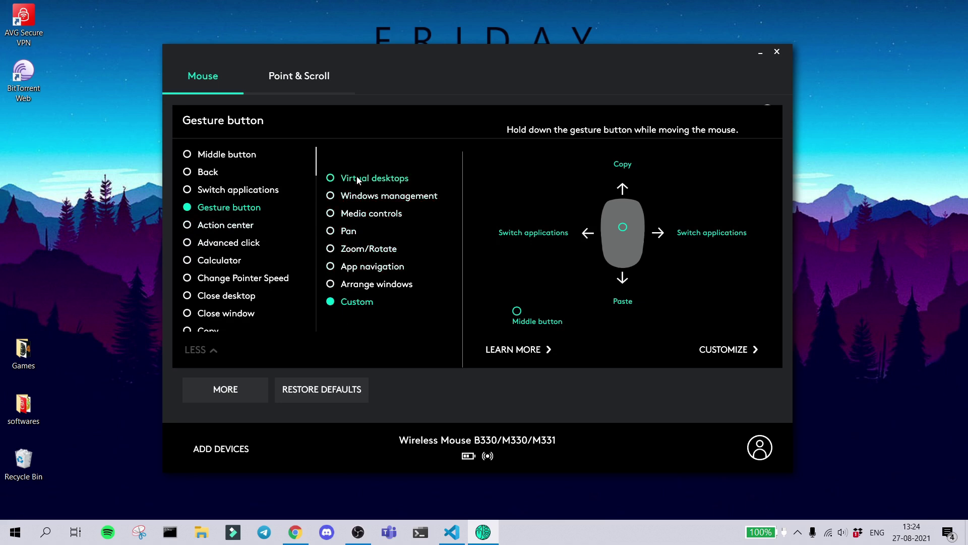
Preview the Virtual desktops, Windows management and Media controls gesture presets, then bring up YouTube
click(330, 178)
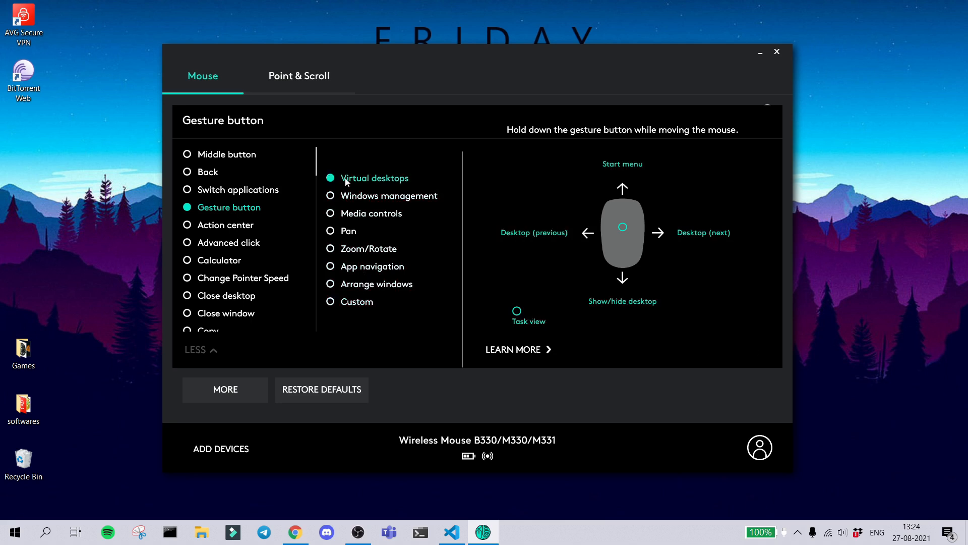
click(330, 195)
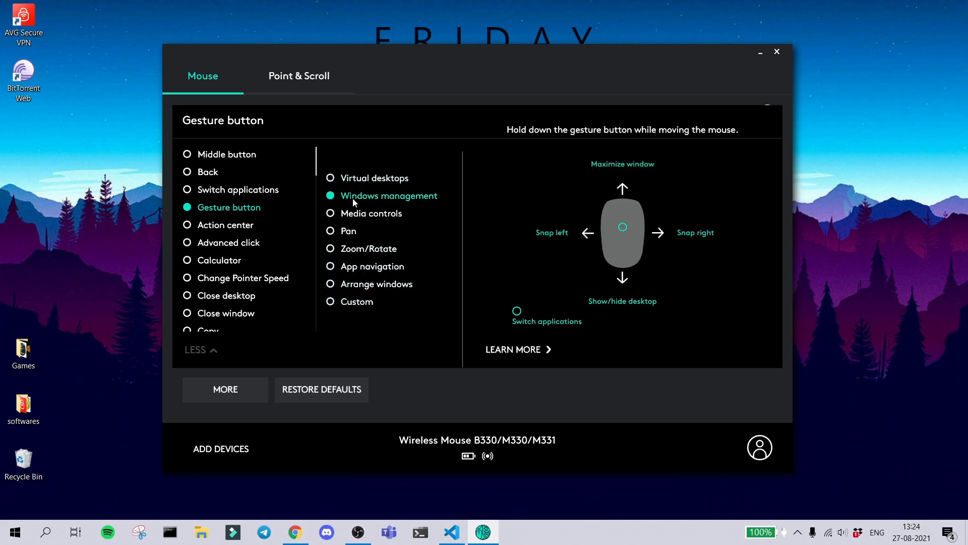
click(330, 214)
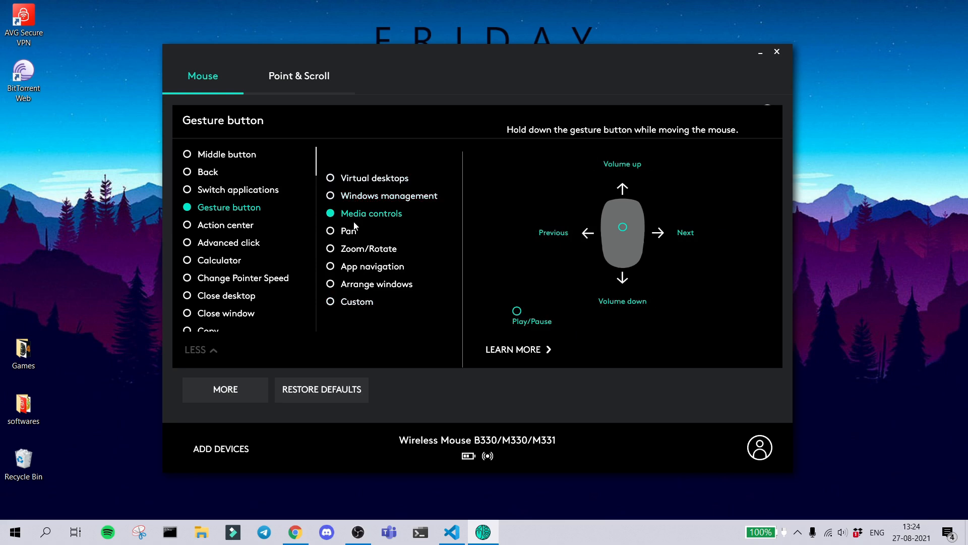
click(295, 532)
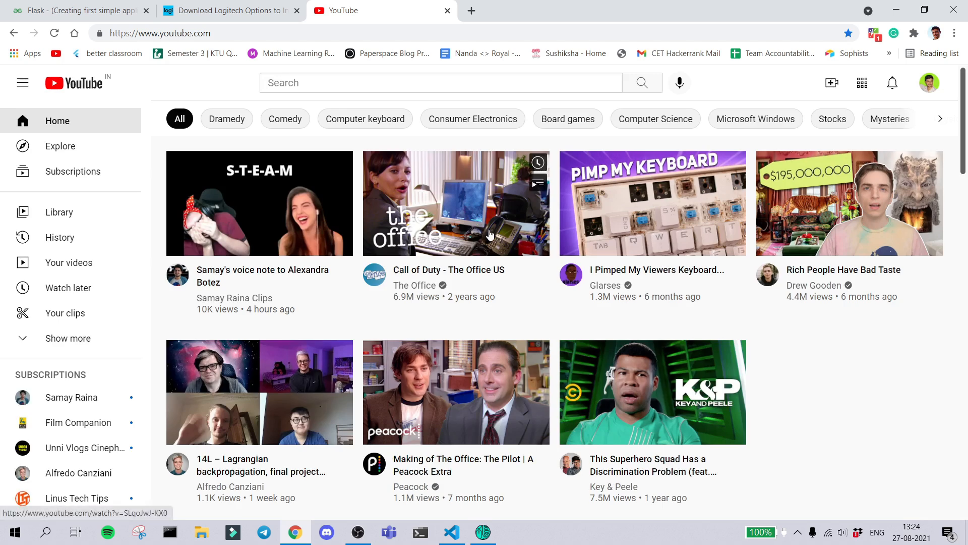
scroll(down, 3)
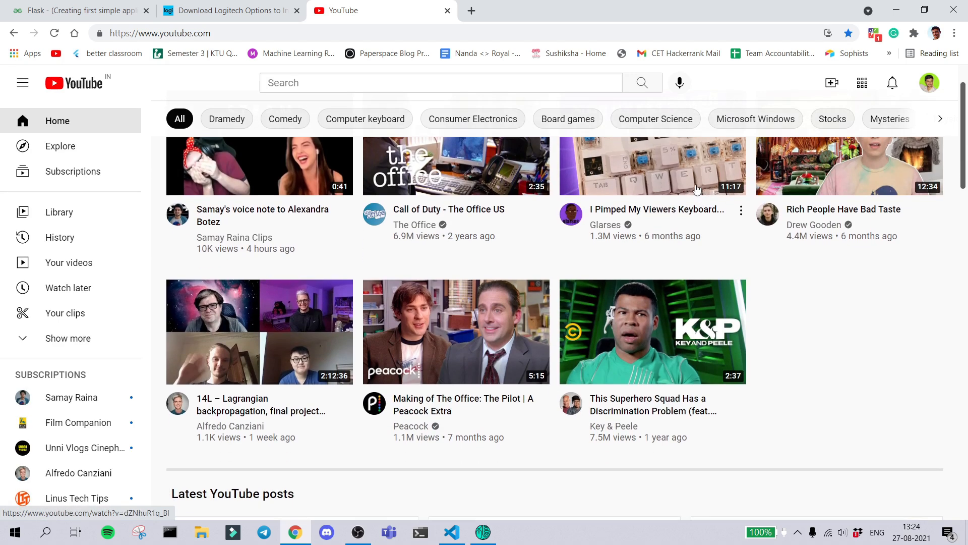
scroll(down, 3)
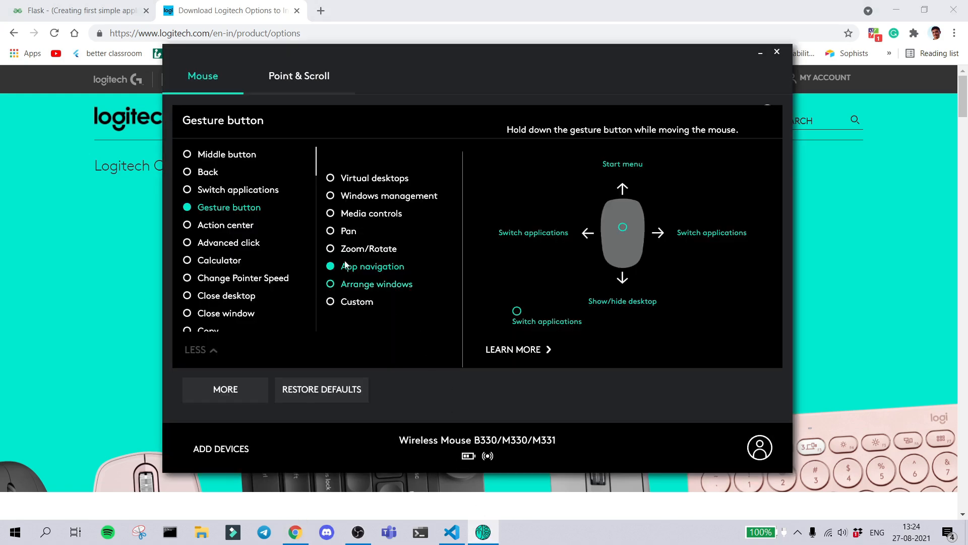
Switch the gesture button to Custom and check each direction's action, including the rightward gesture
click(357, 302)
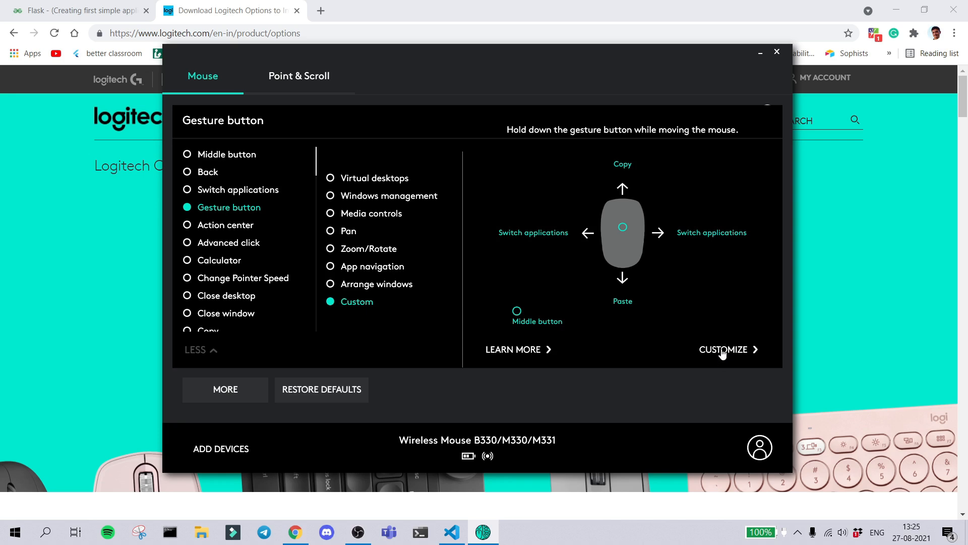
click(723, 349)
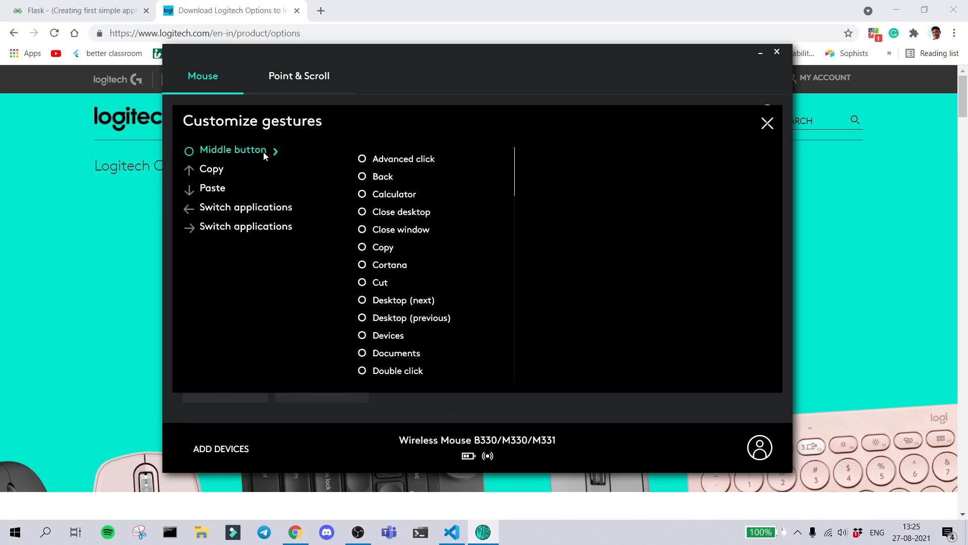
scroll(down, 3)
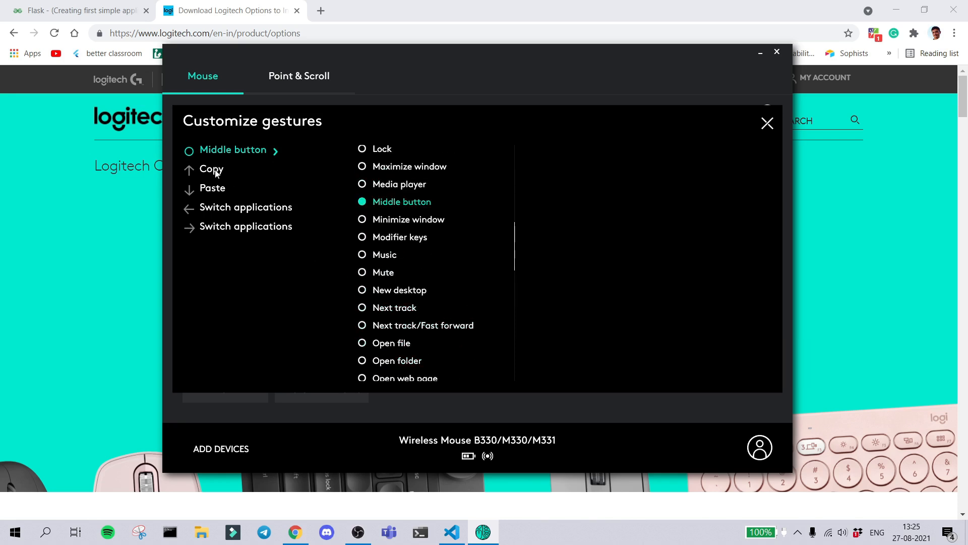
click(213, 188)
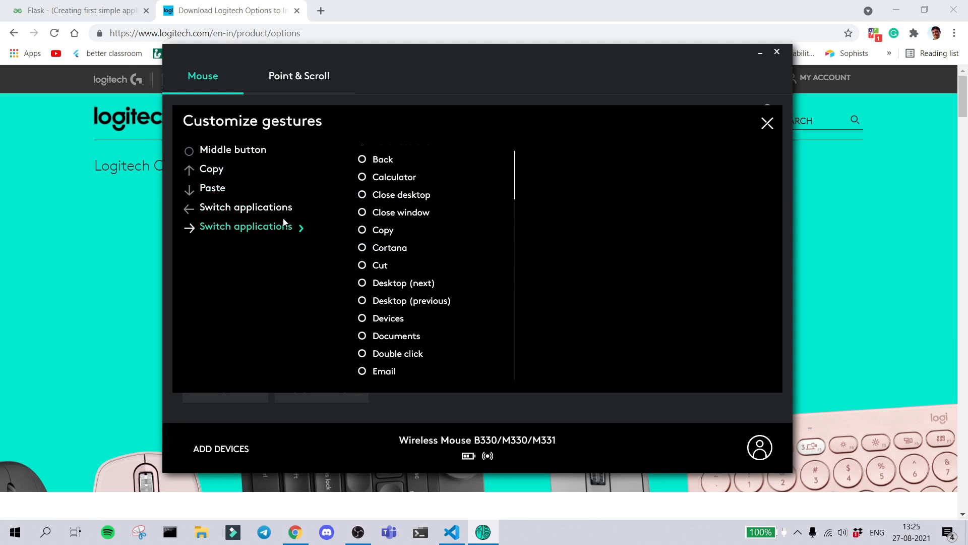
scroll(down, 3)
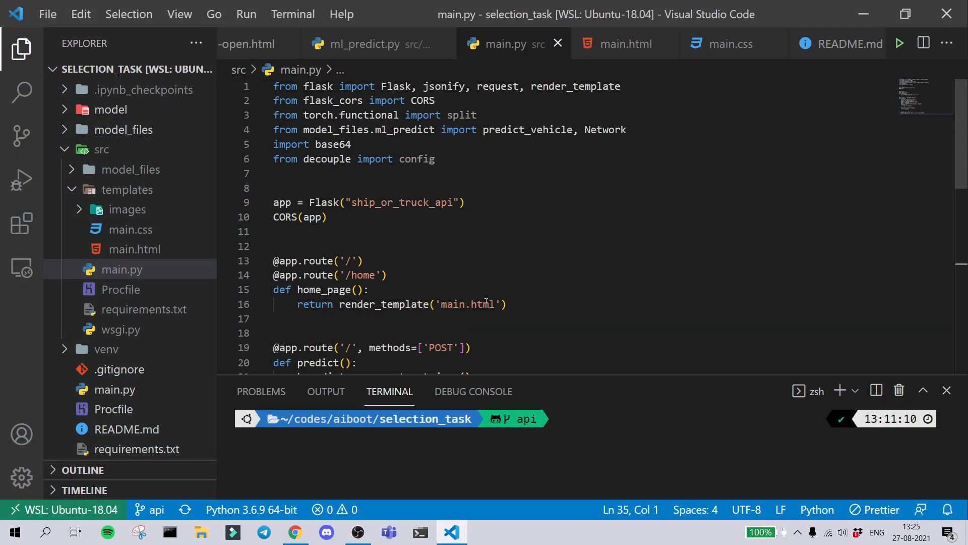
Scroll main.py to the blank line below predict, then bring up GeeksforGeeks' Flask login tutorial
scroll(down, 3)
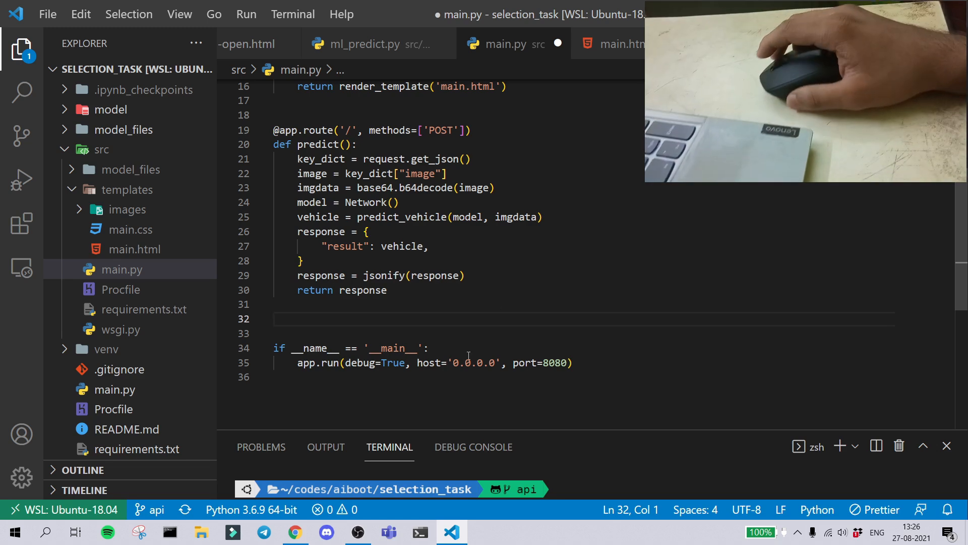
click(296, 531)
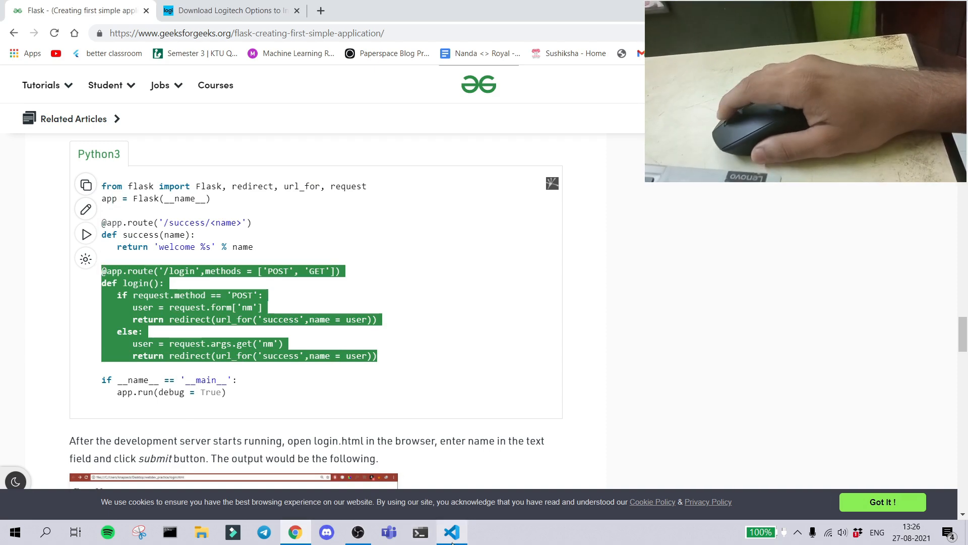
Copy the login() route code, paste it into main.py, and return to Chrome
click(452, 532)
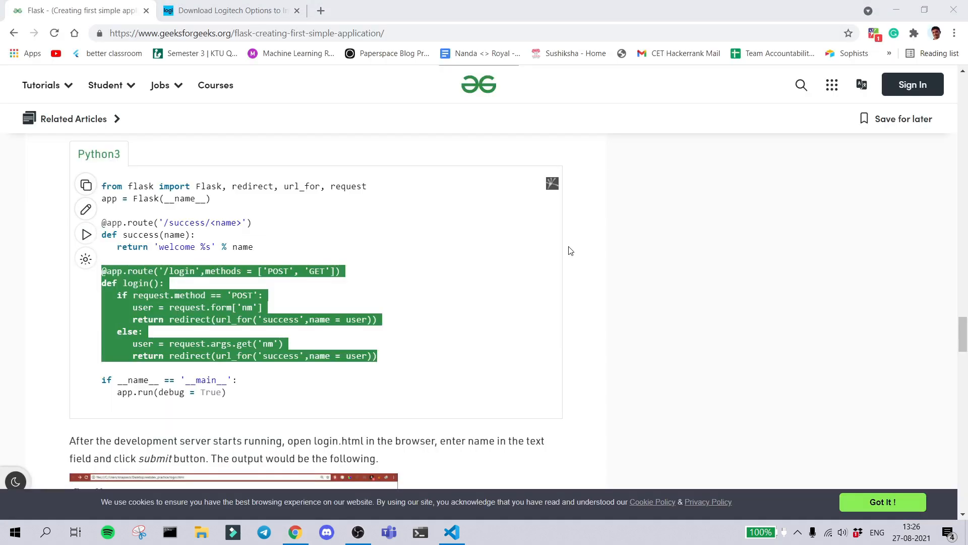
click(452, 532)
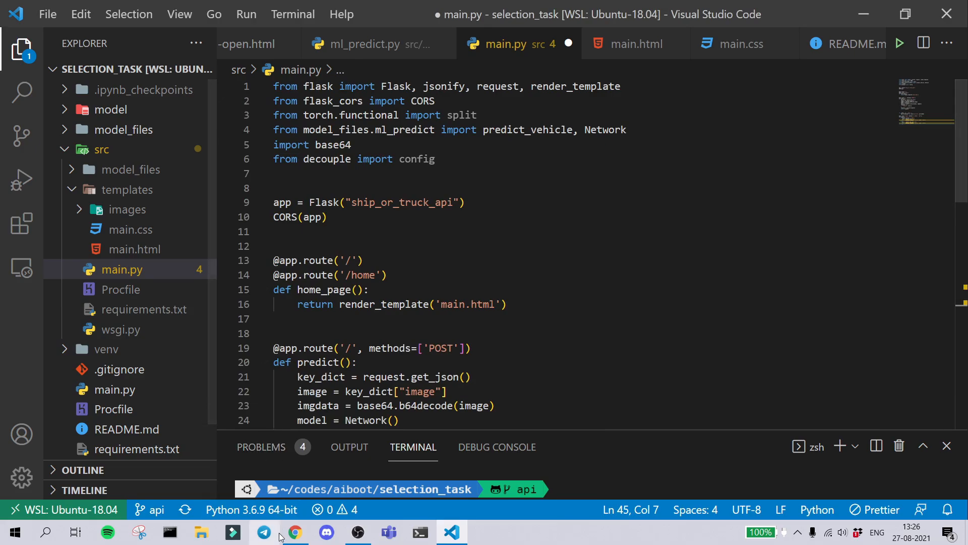
click(294, 532)
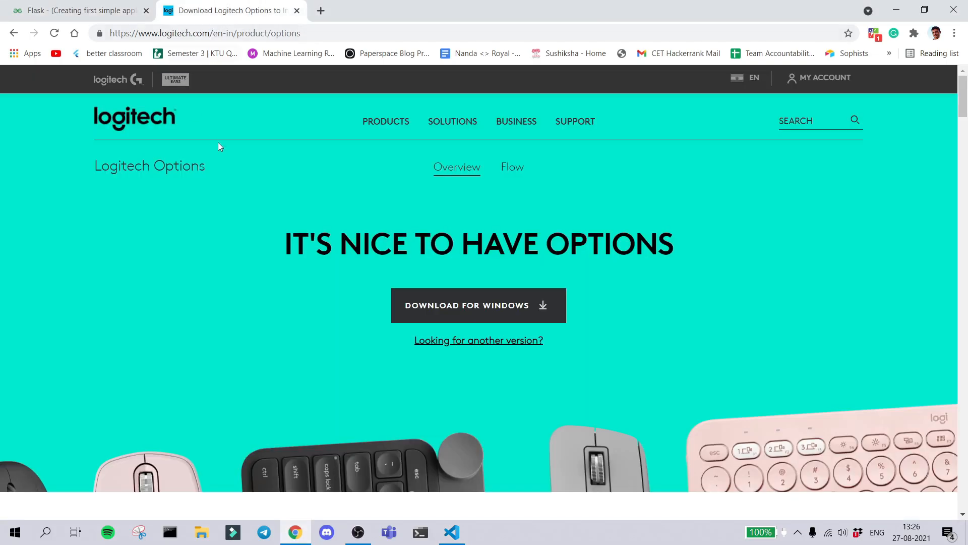